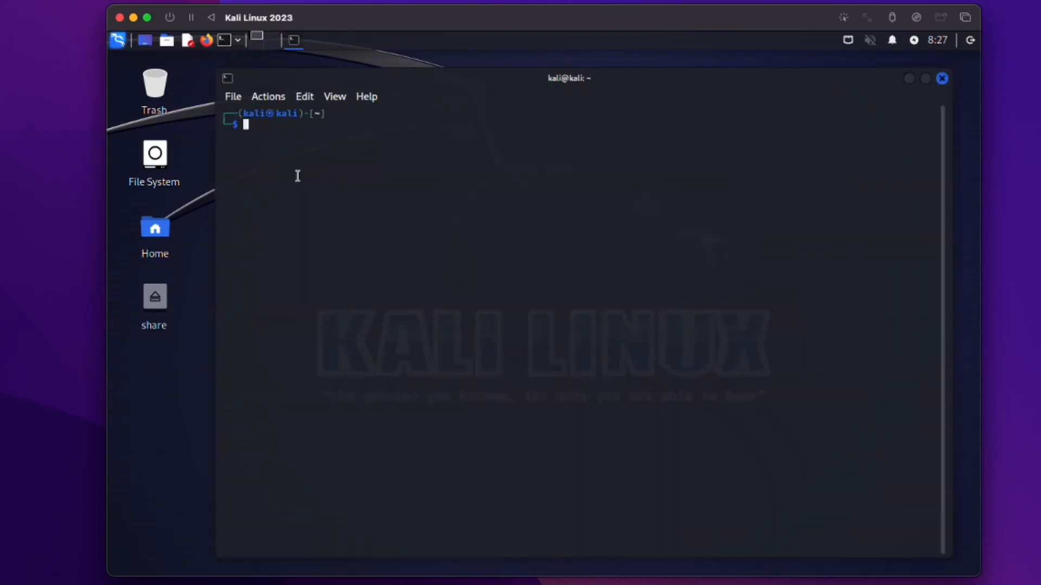
Refresh package lists with sudo apt update, showing 1431 upgradable packages, and enter the upgrade.
text(s)
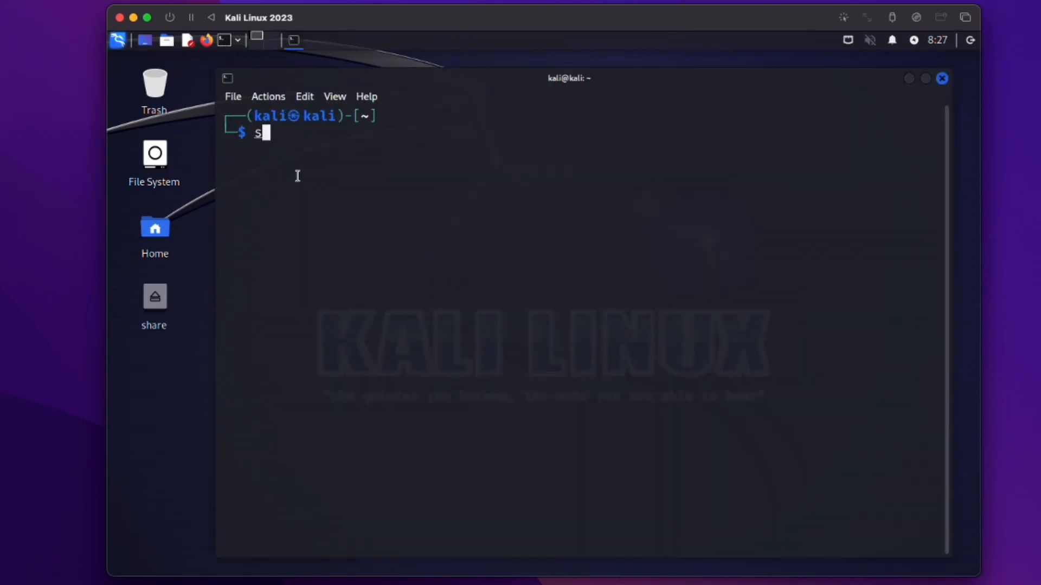
key(Backspace)
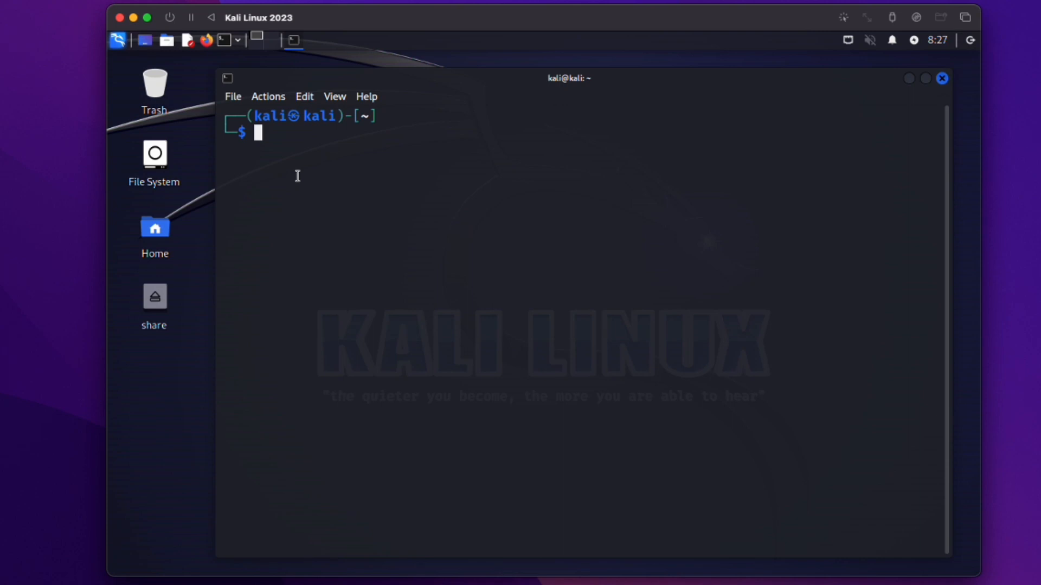
text(sudo a)
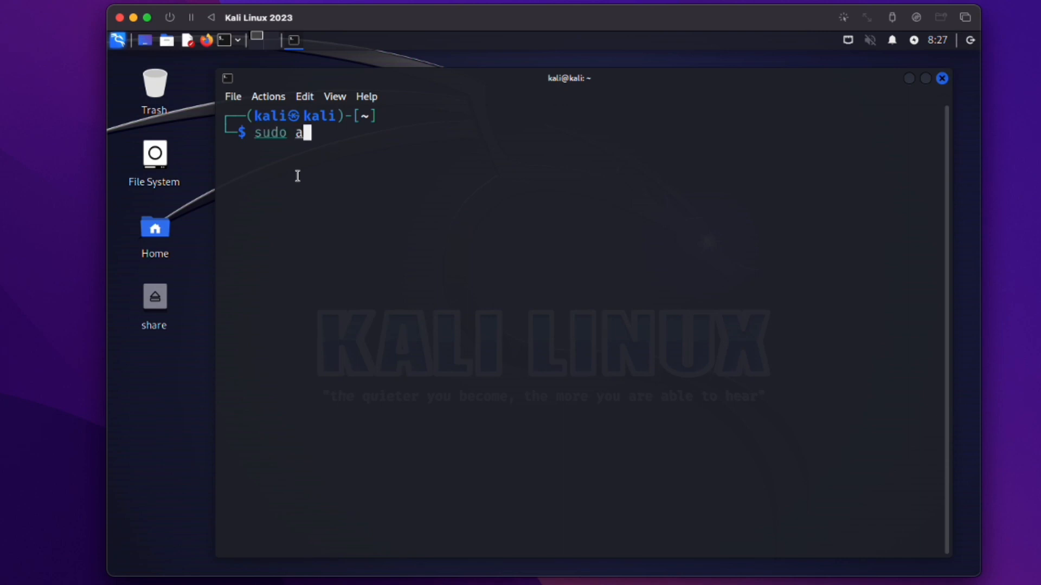
text(pt update)
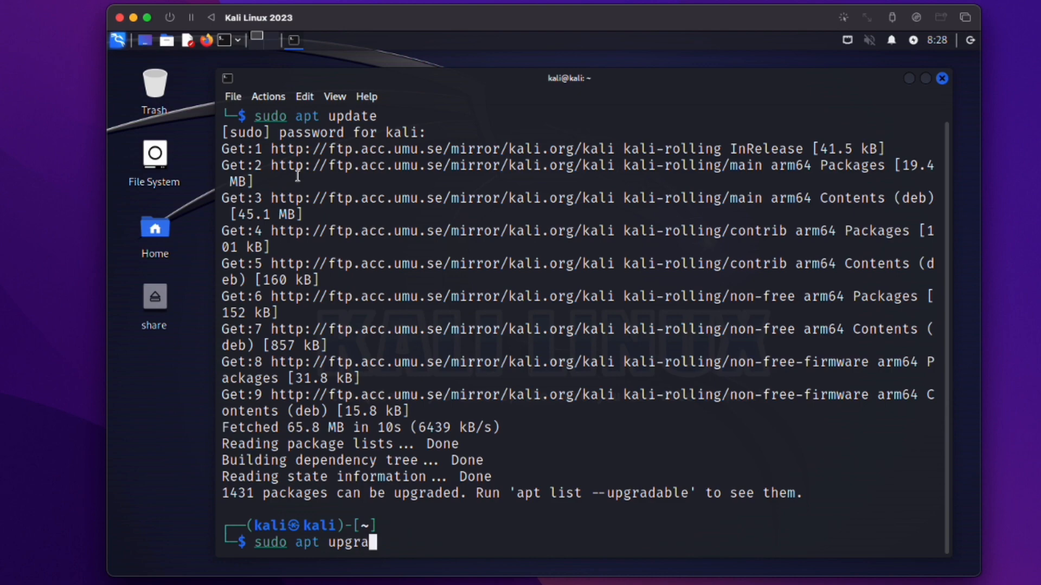
text(de)
text(sudo apt install spice)
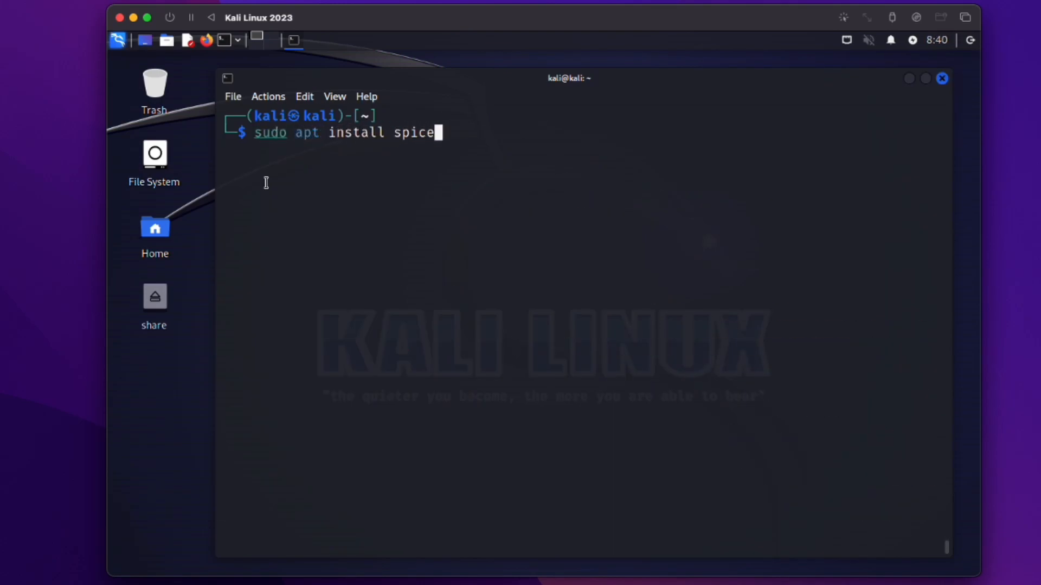
Request installation of spice-vdagent and spice-webdavd, then clear the terminal.
text(-vdagent sp)
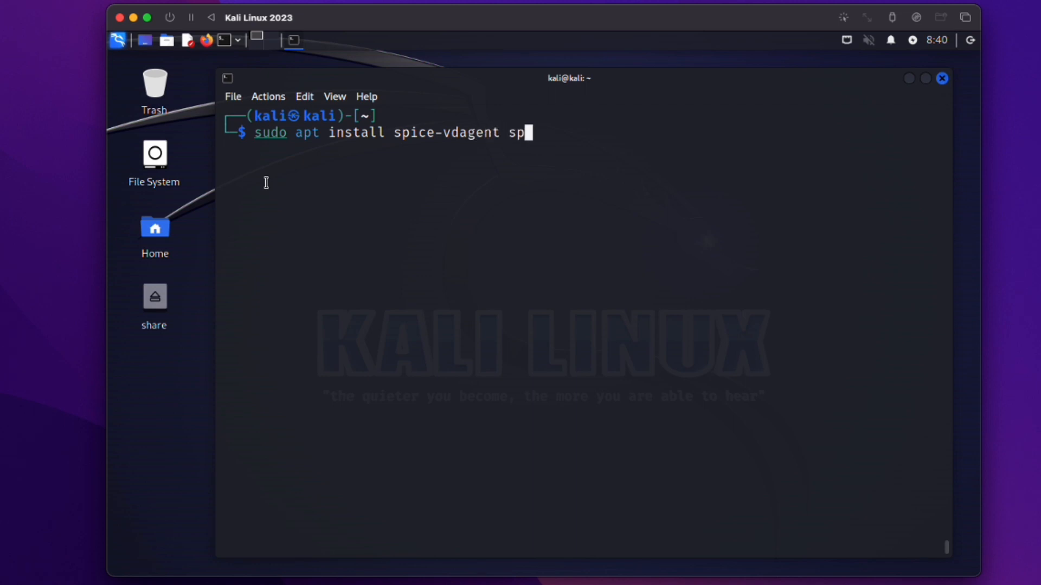
text(ice-web)
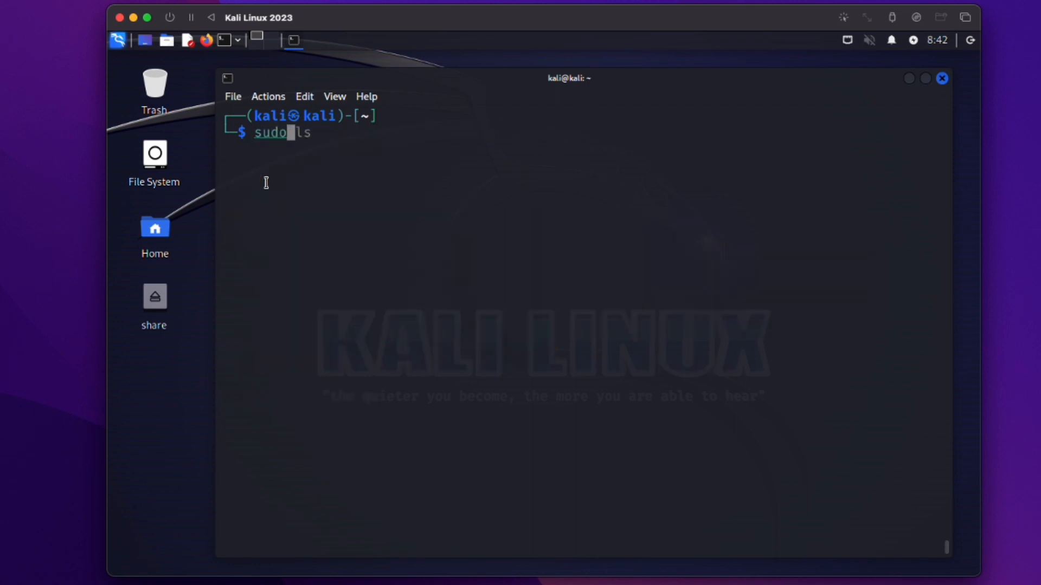
Install kali-desktop-gnome and reboot into the GNOME desktop with its dock.
text(apt install kali-des)
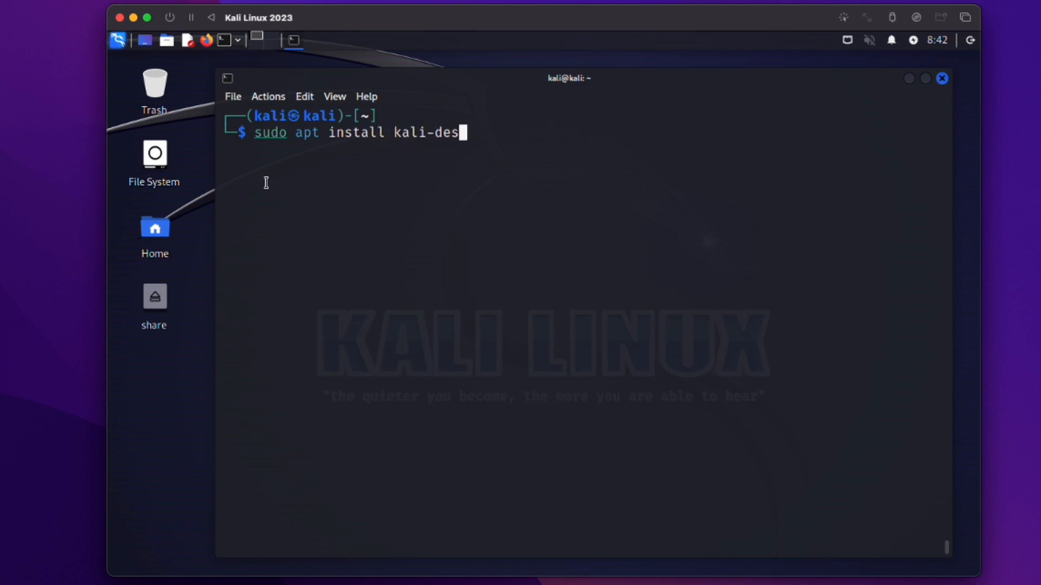
text(ktop-gnome)
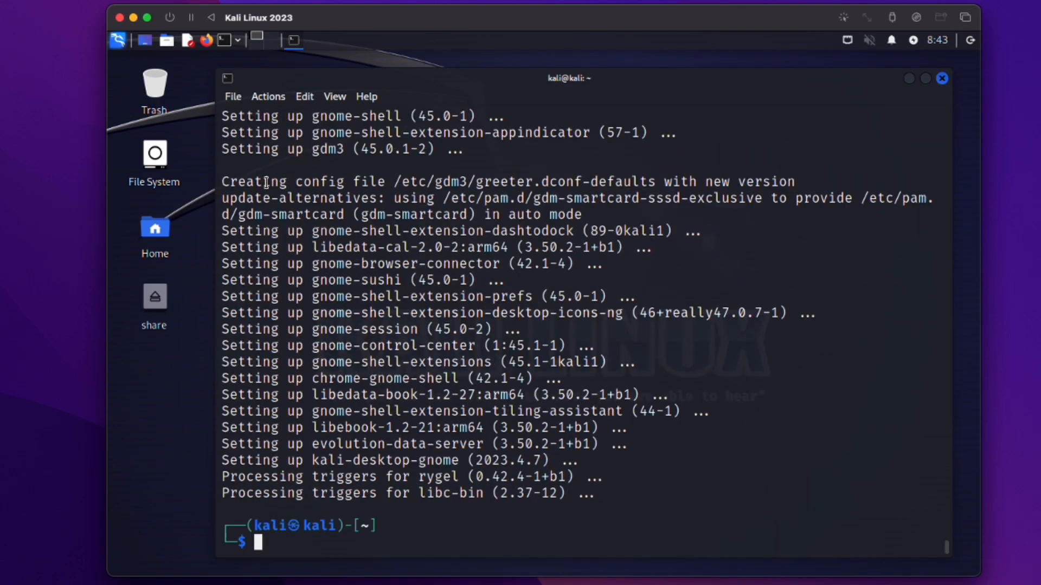
text(sudo re)
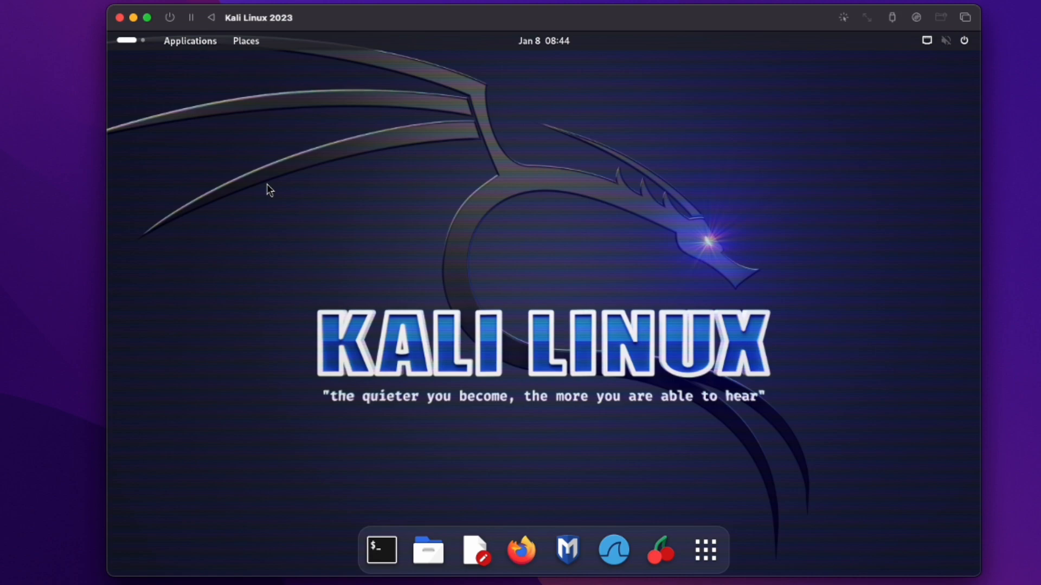
Apply the blue Kali dragon wallpaper from Display Settings' Appearance page, then close Settings.
click(190, 41)
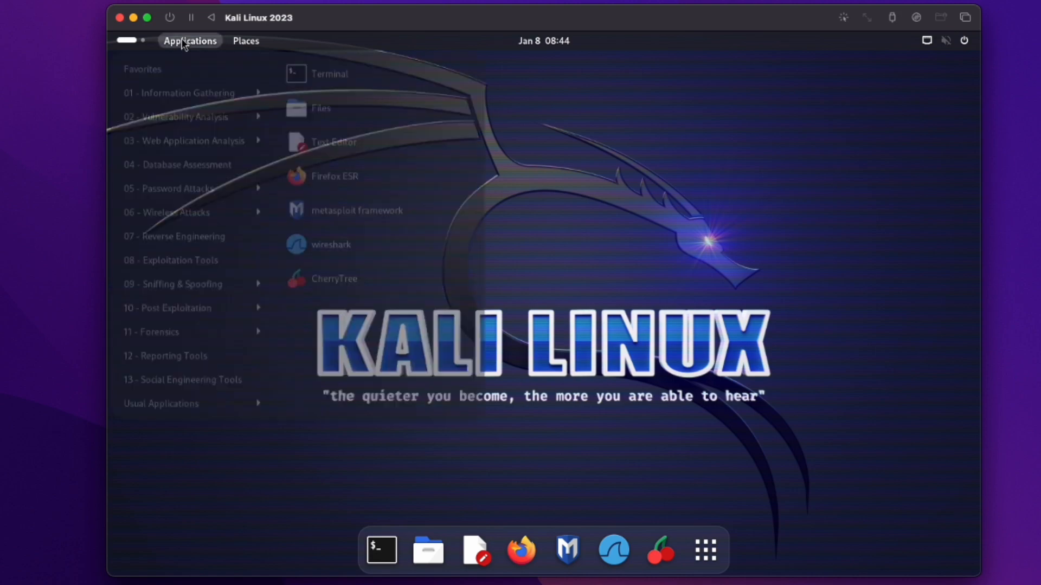
click(189, 40)
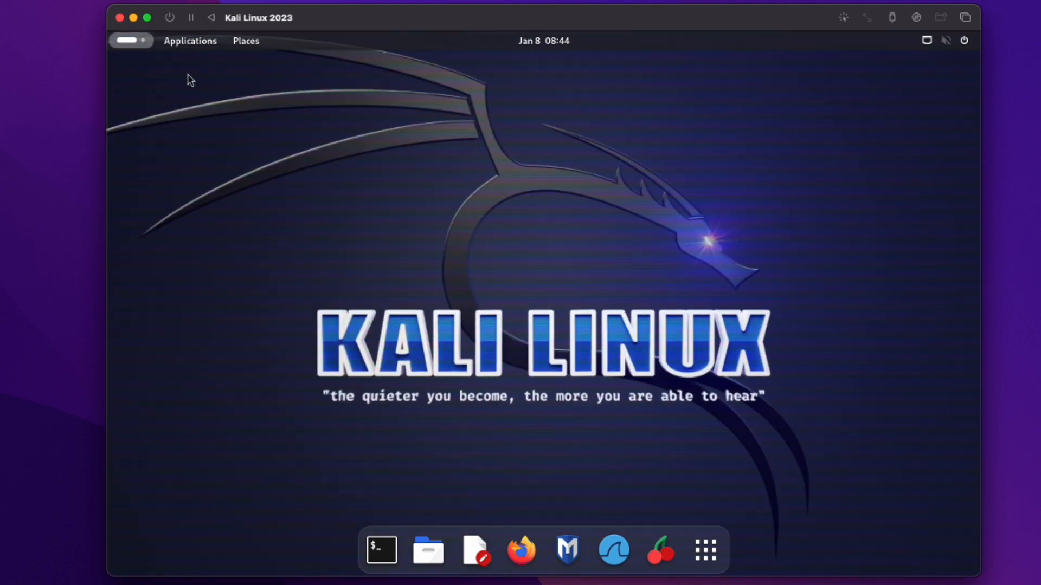
right_click(465, 266)
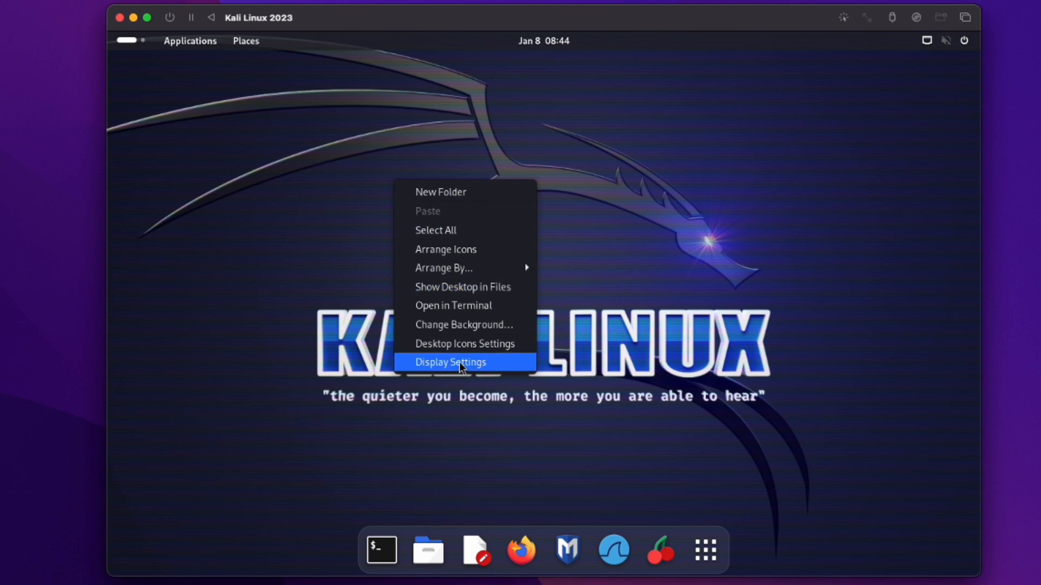
click(450, 363)
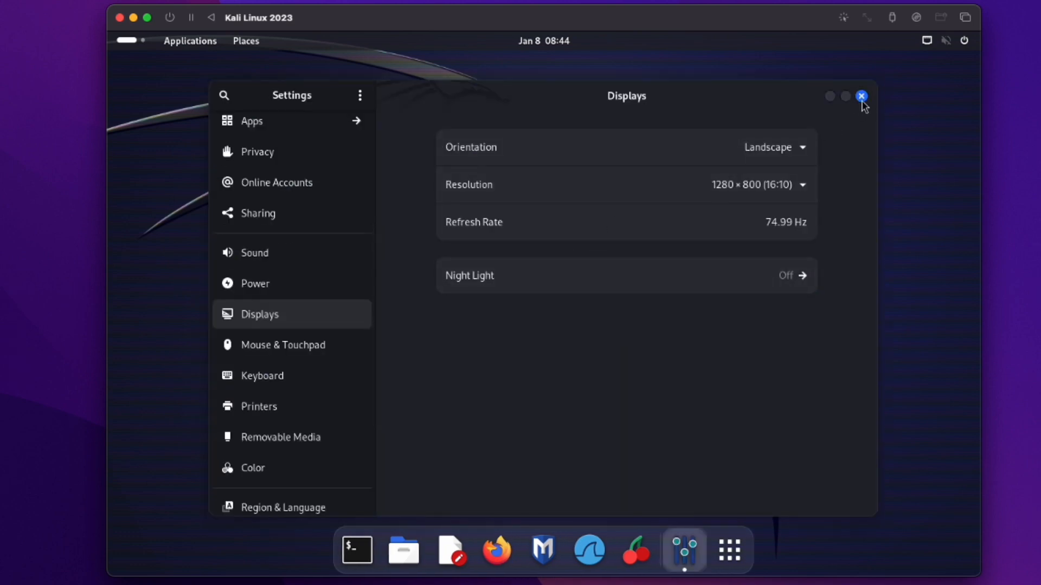
click(862, 97)
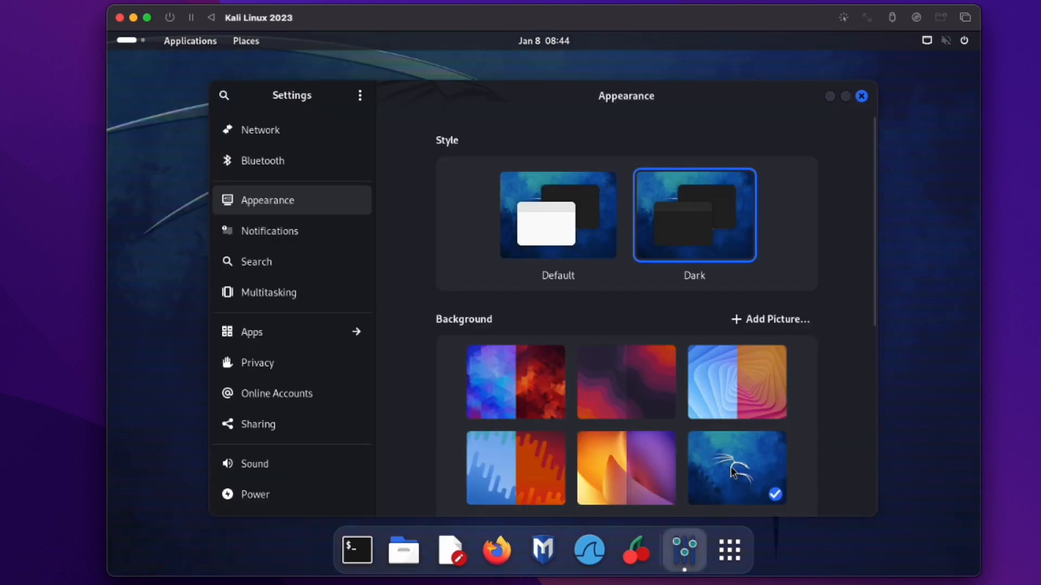
click(861, 97)
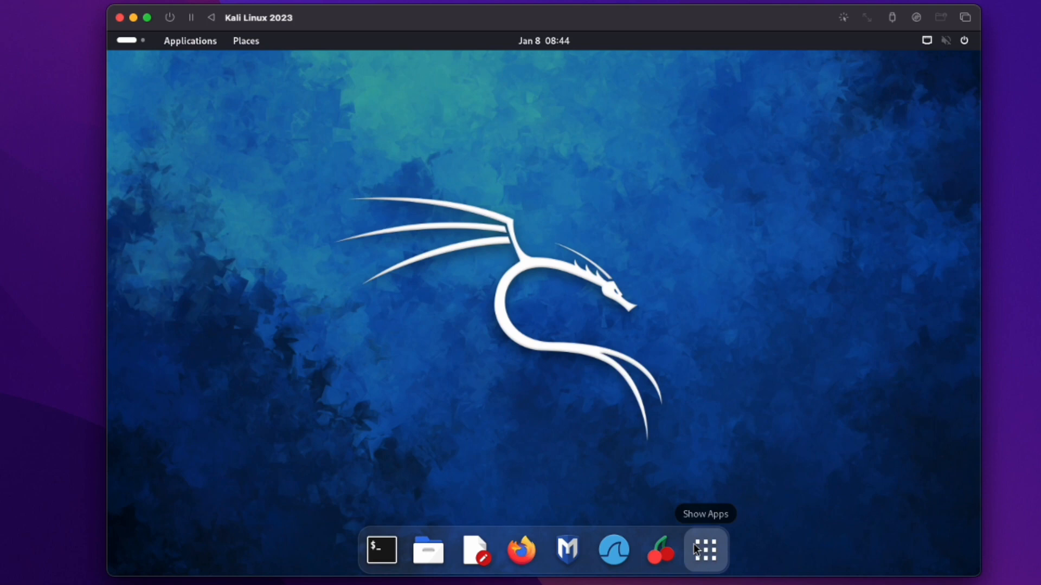
mouse_move(405, 524)
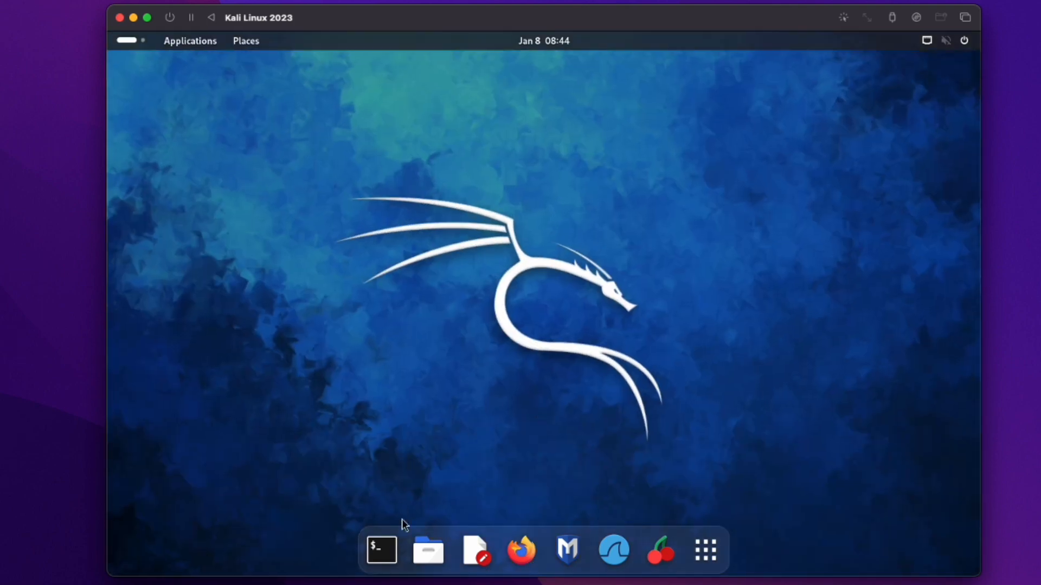
In a new terminal, remove the kali-desktop-xfce package, confirming with y.
click(381, 549)
text(sudo apt remo)
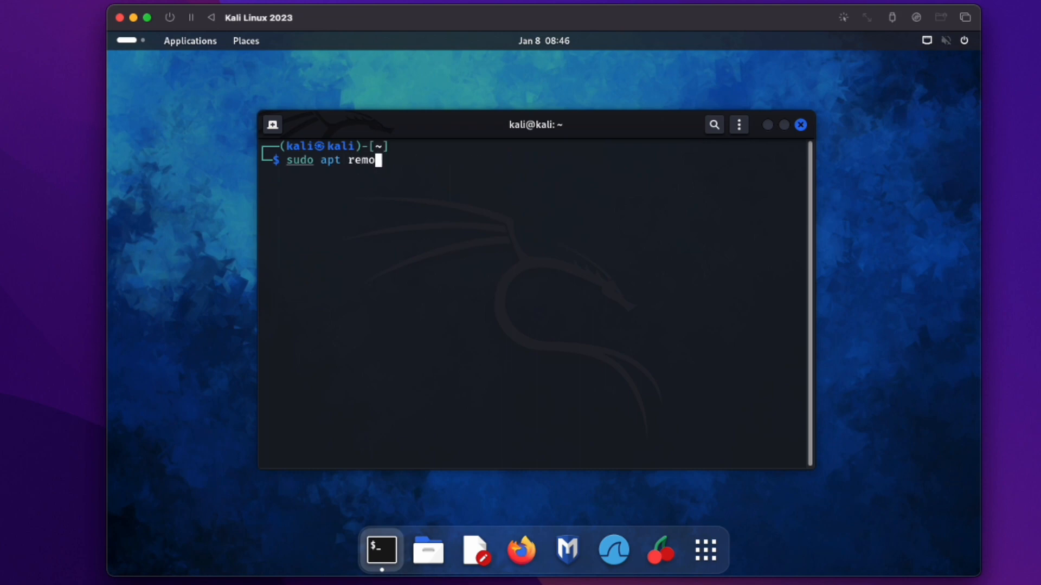
text(ve kali)
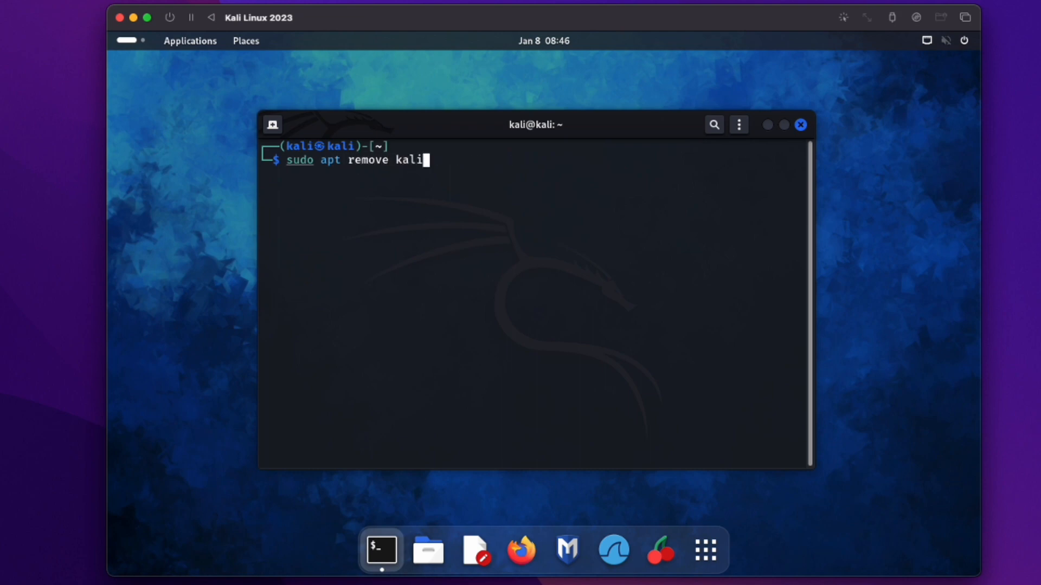
text(-desktop)
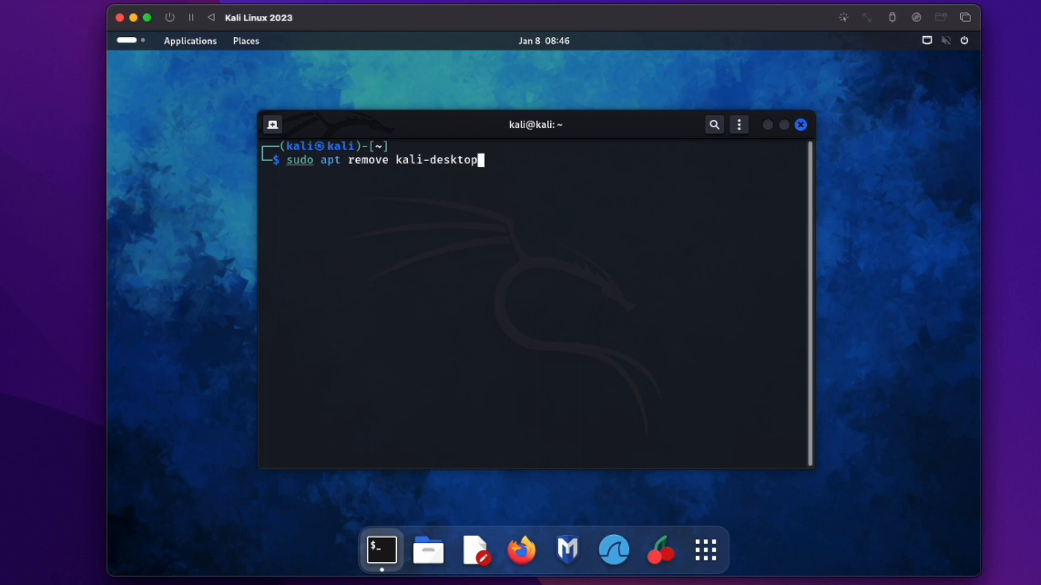
text(-xfce)
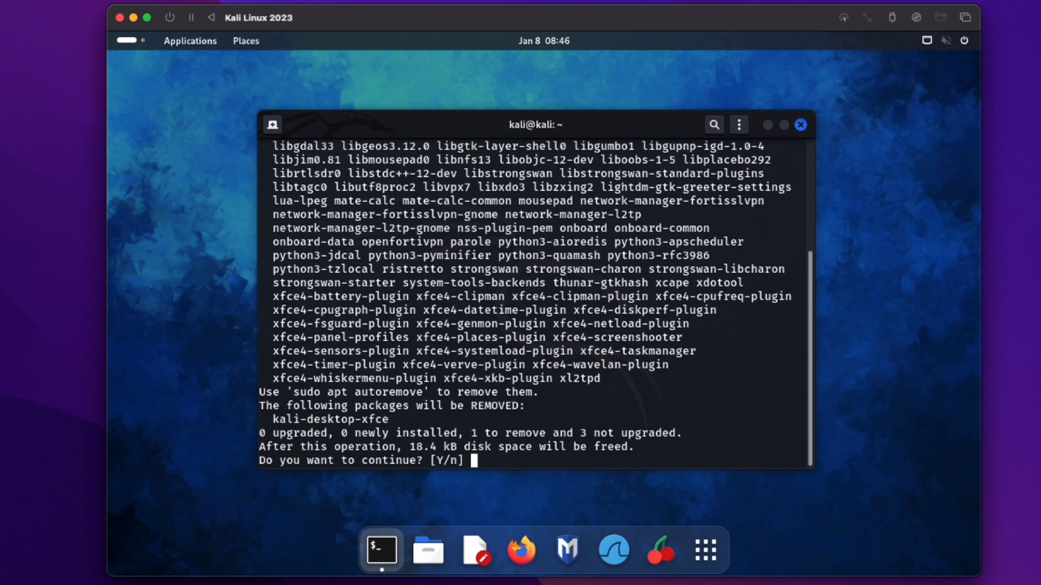
text(y)
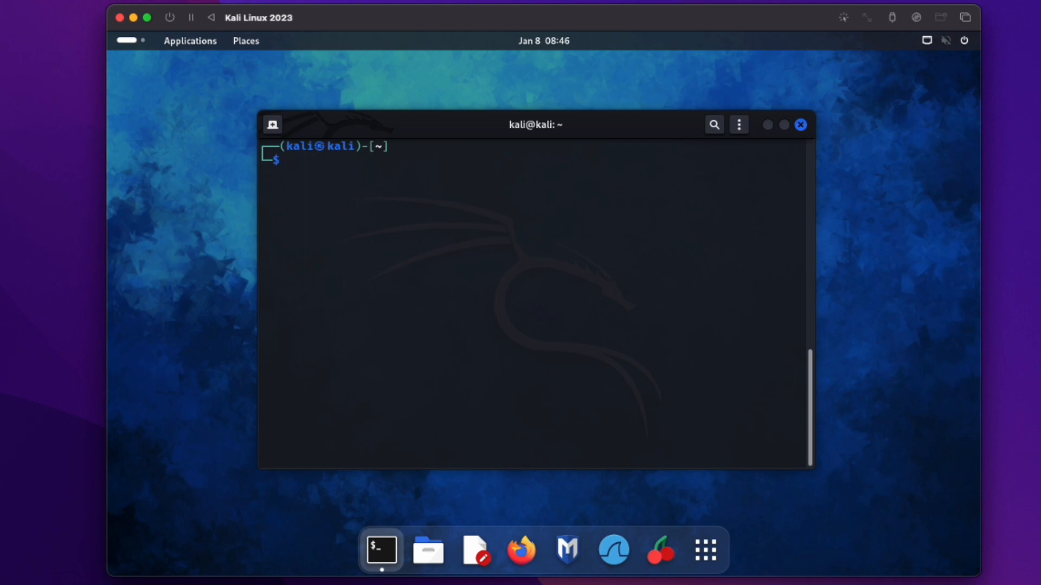
Autoremove the 94 leftover XFCE packages, freeing about 200 MB.
text(sudo apt au)
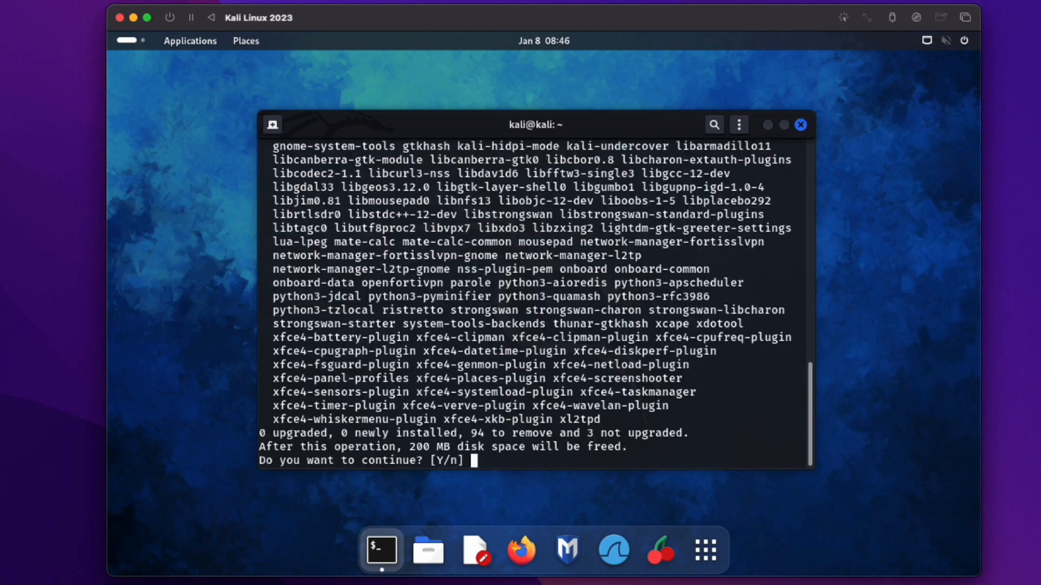
text(y)
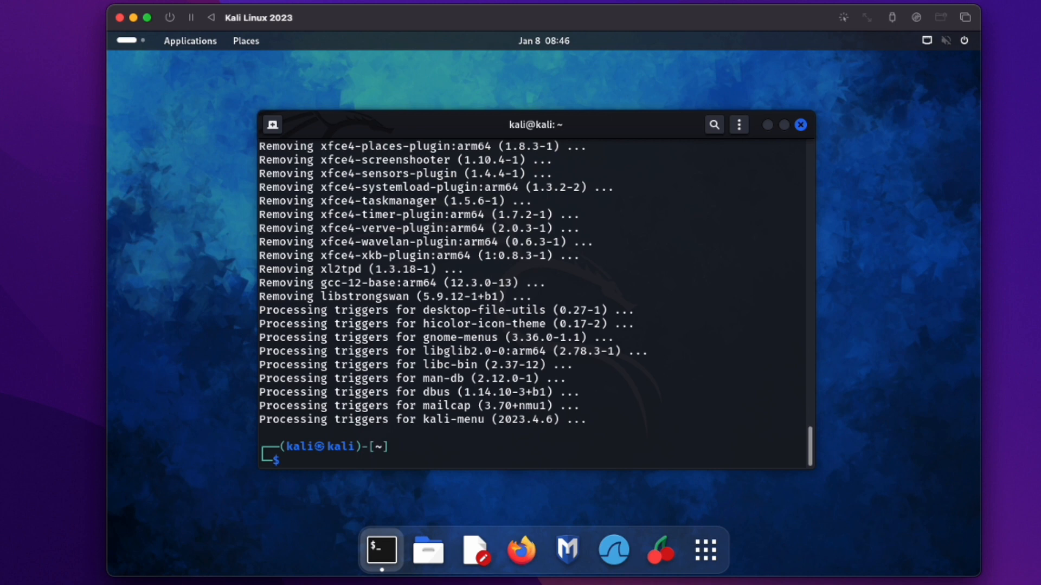
text(sudo apt install kali-desktop-gnome)
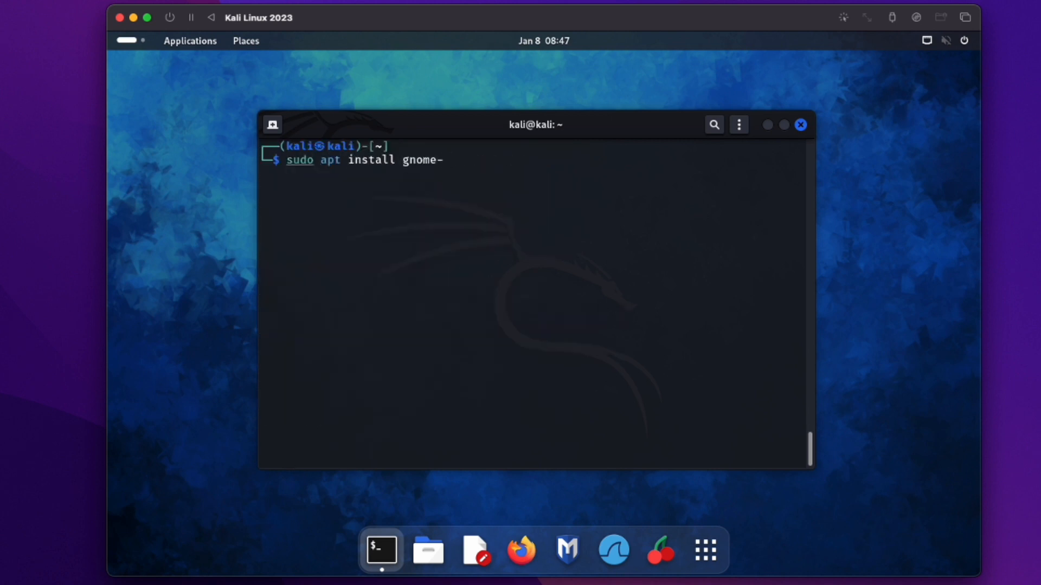
Install gnome-shell-extension-manager with its libtext-engine dependency and open Extension Manager.
text(shell-exte)
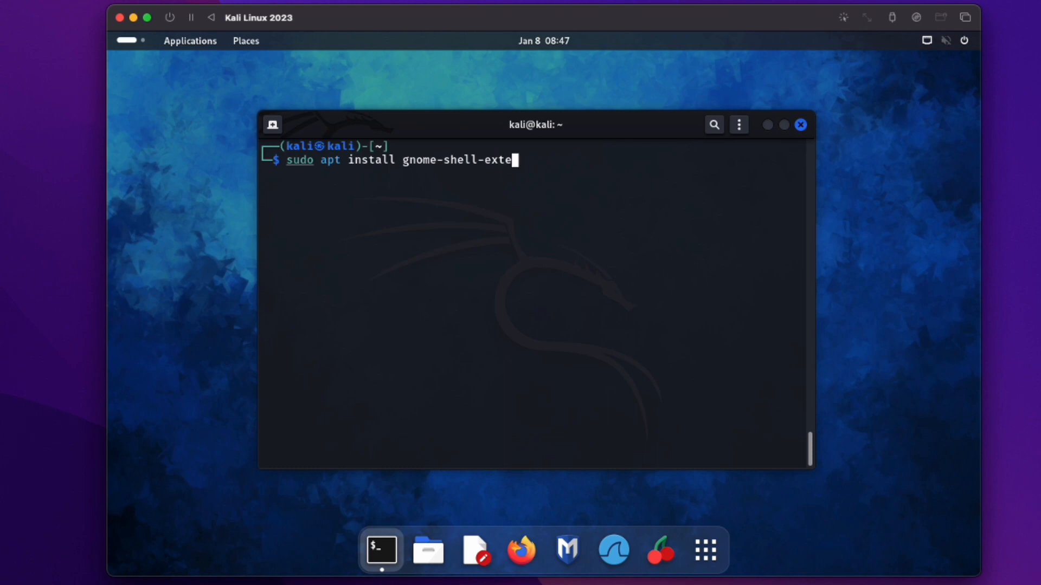
text(nsion-ma)
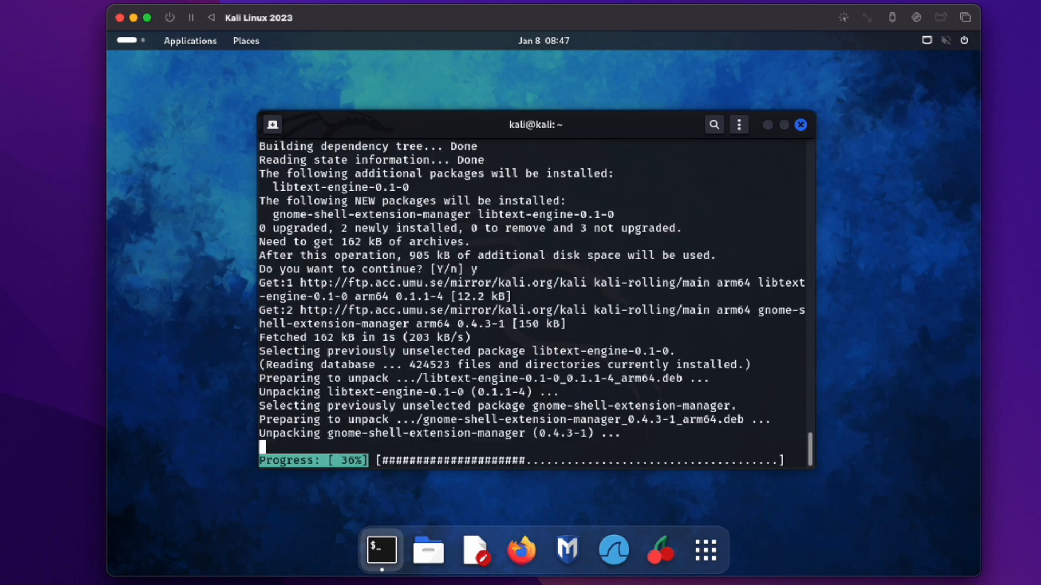
click(705, 549)
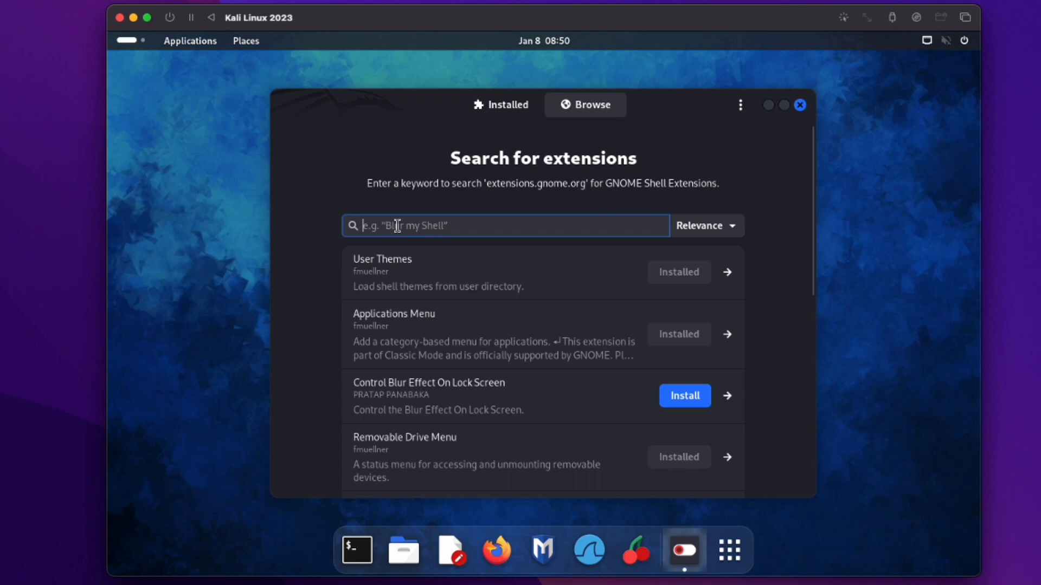
Search for and install the Blur my Shell and Forge extensions, then close Extension Manager.
text(blur)
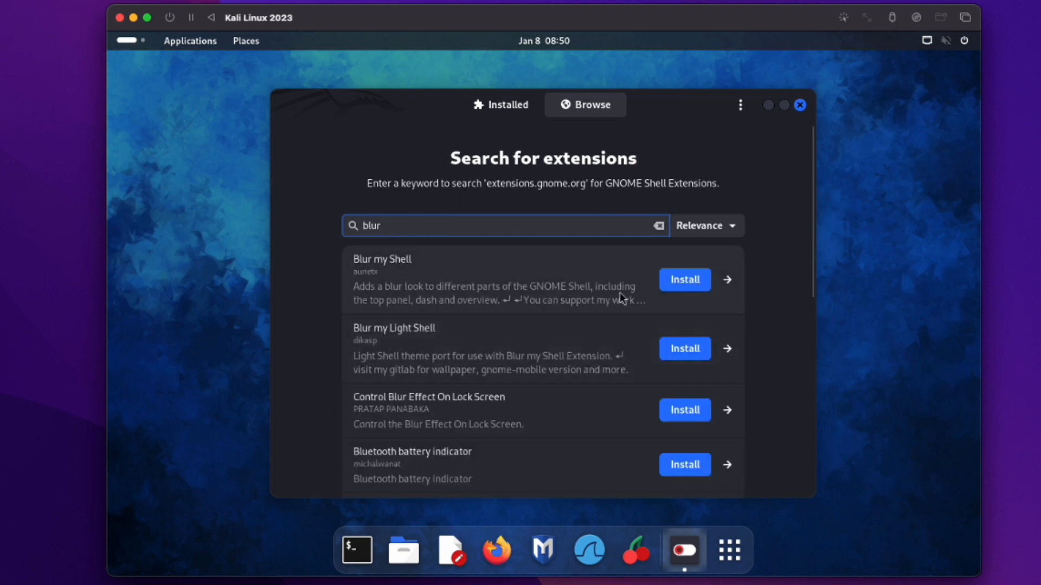
click(684, 279)
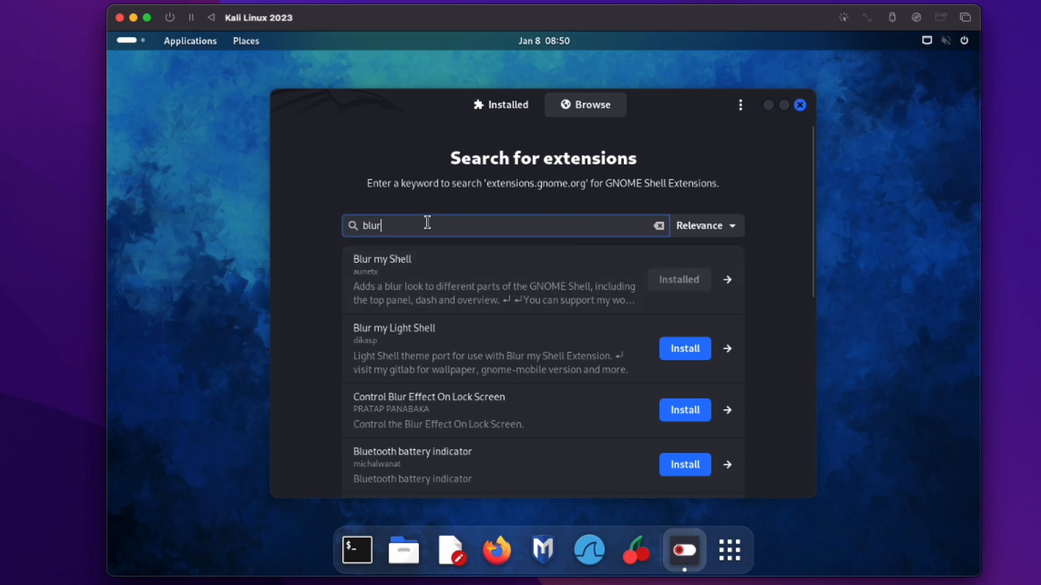
text(forge)
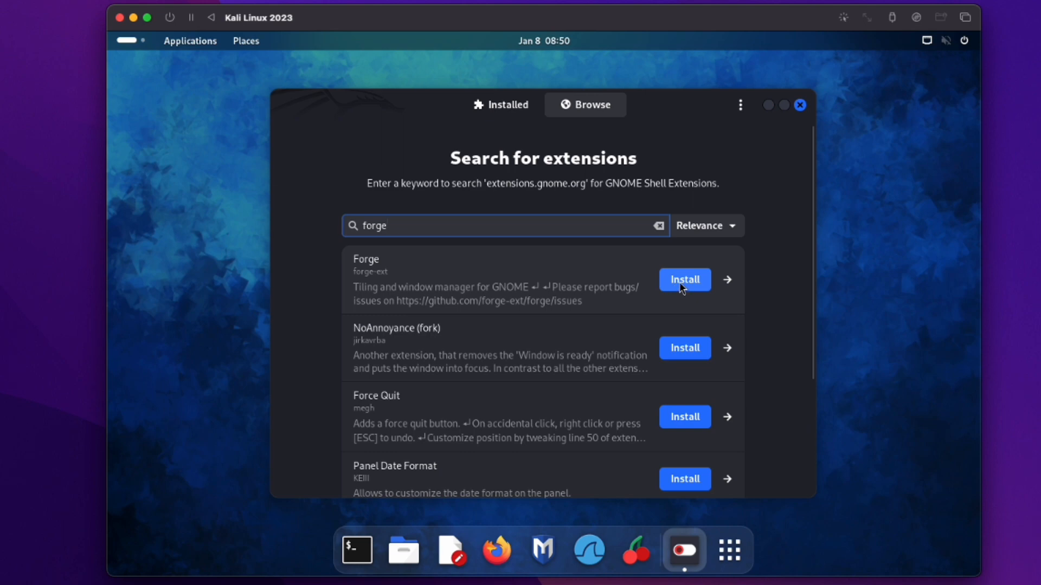
click(684, 279)
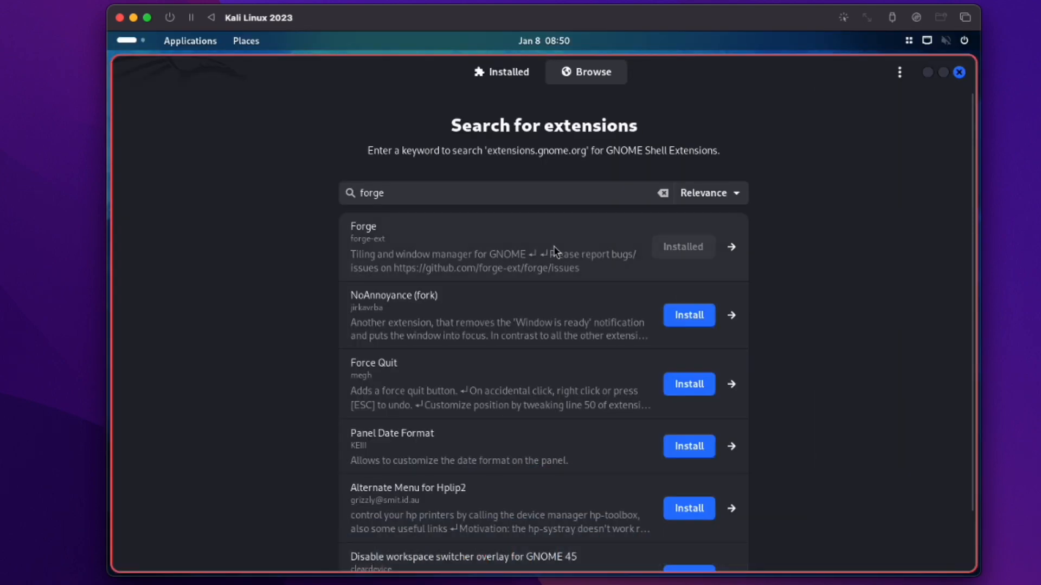
click(958, 71)
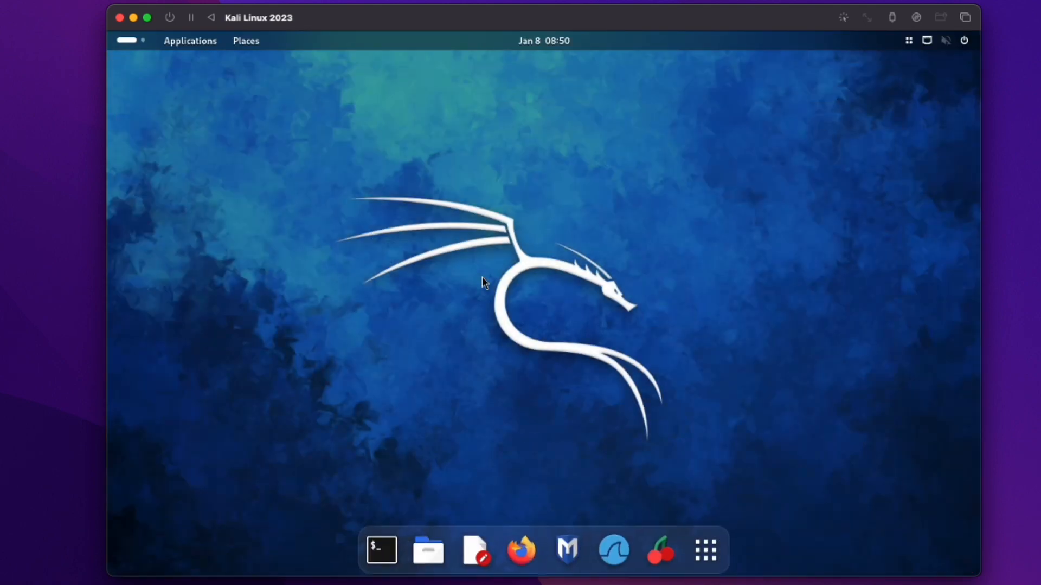
Launch a terminal and a second New Window from the dock so Forge tiles them side by side.
click(380, 550)
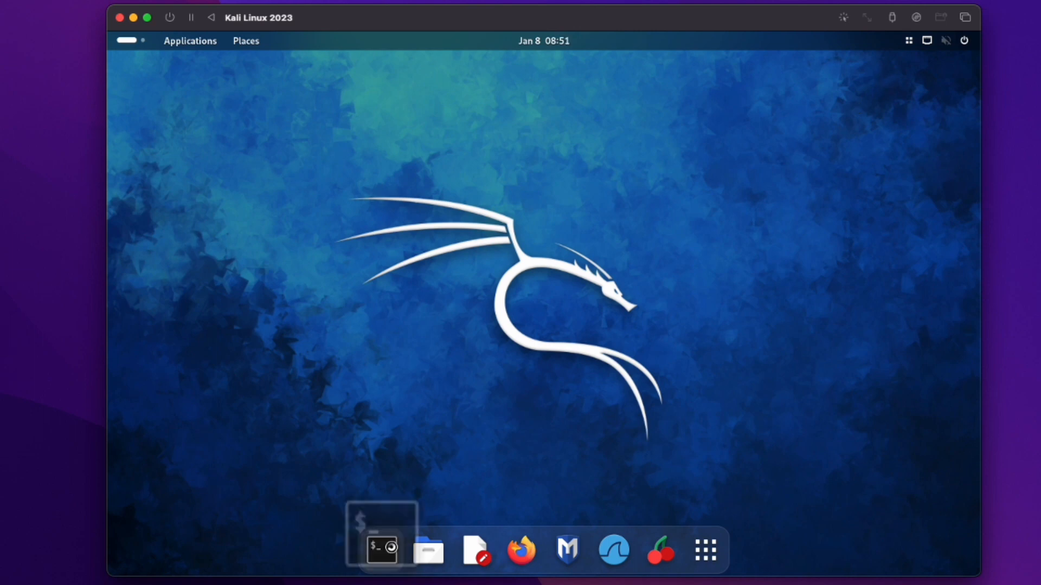
right_click(380, 549)
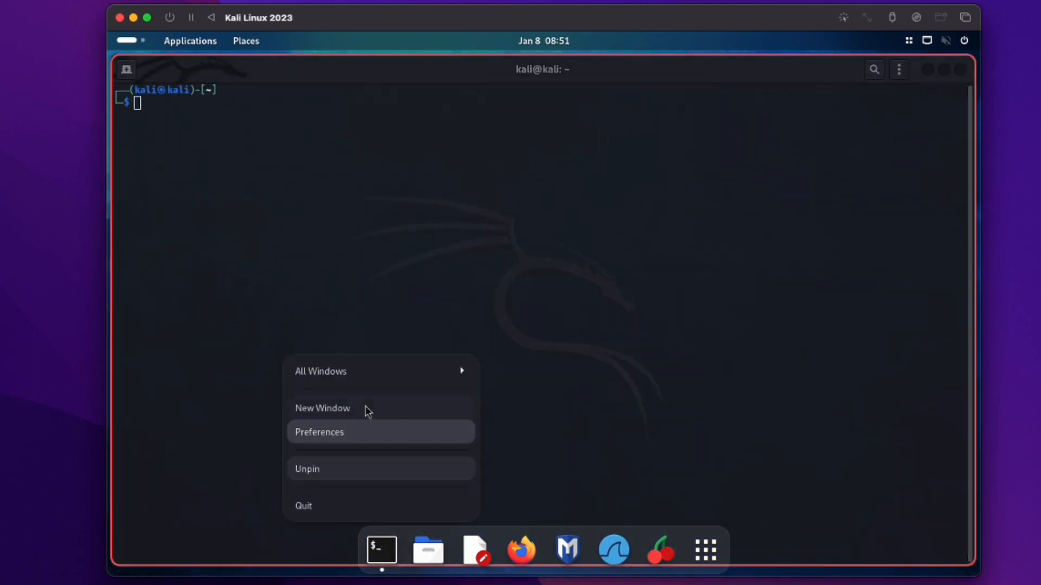
click(322, 408)
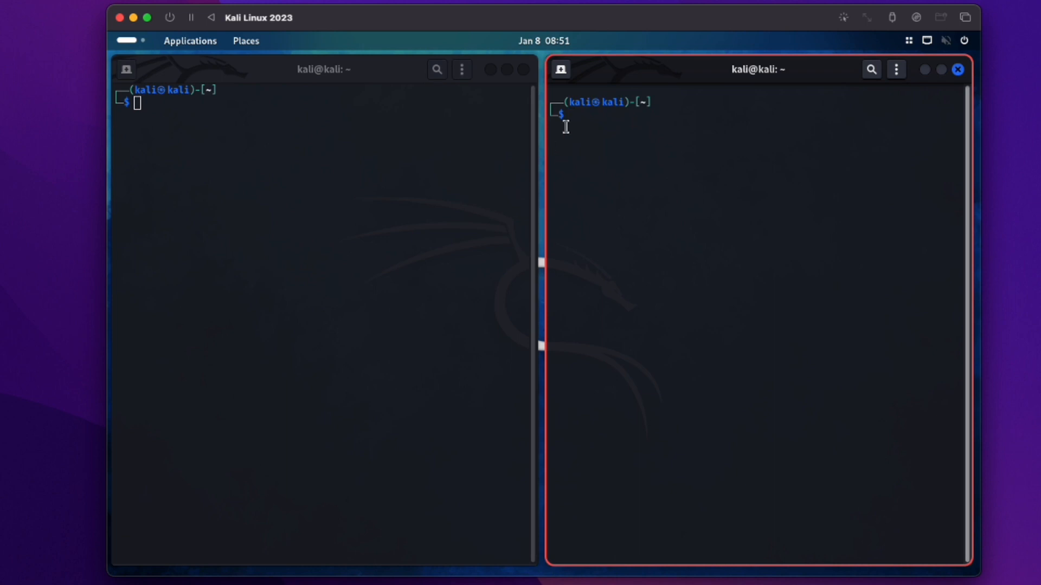